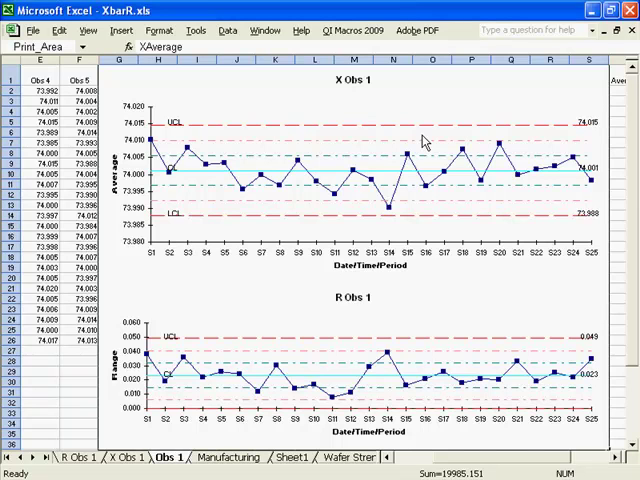
mouse_move(267, 405)
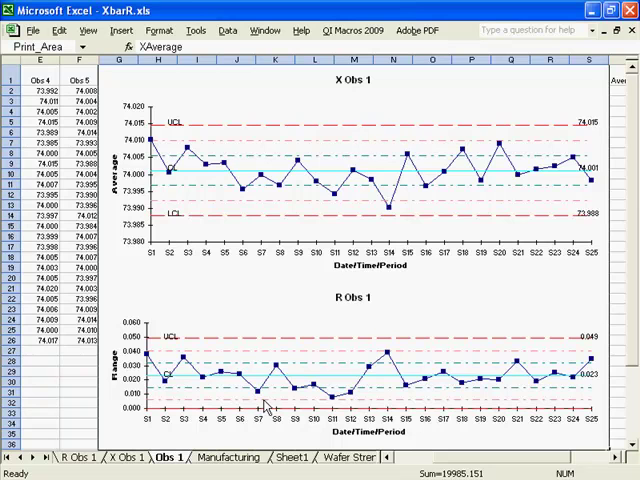
Switch to the Manufacturing sheet holding Sample Number and Obs 1–Obs 5 data.
click(228, 457)
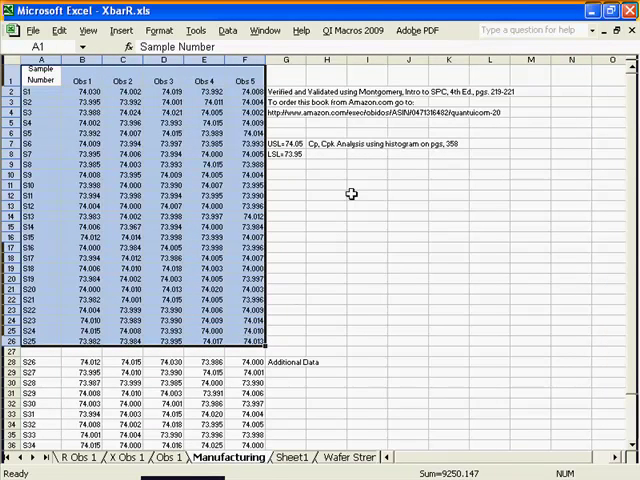
Choose XbarR Chart from the QI Macros Control Charts menu.
click(352, 30)
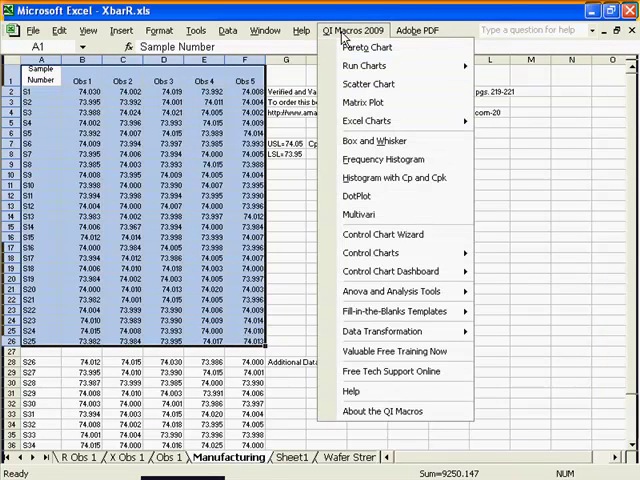
mouse_move(370, 252)
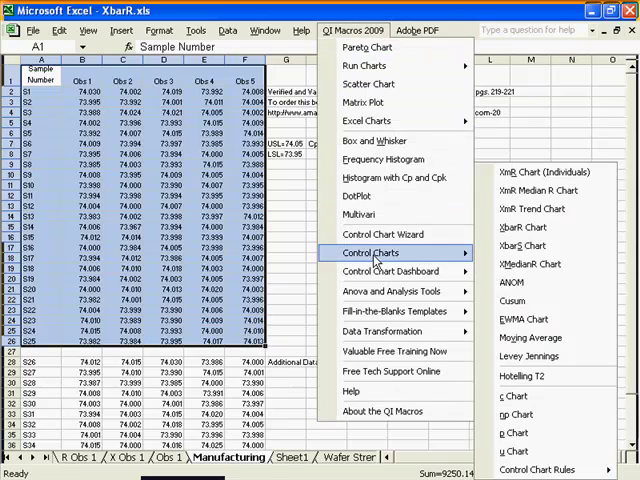
mouse_move(520, 228)
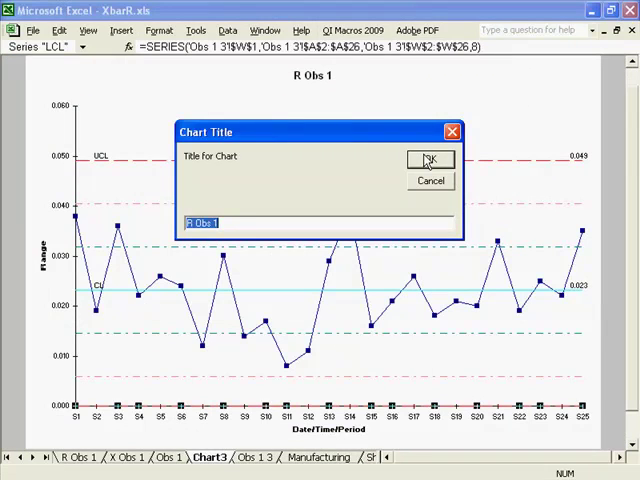
Accept titles R Obs 1, Date/Time/Period, X Obs 1 and Average for the charts.
click(429, 159)
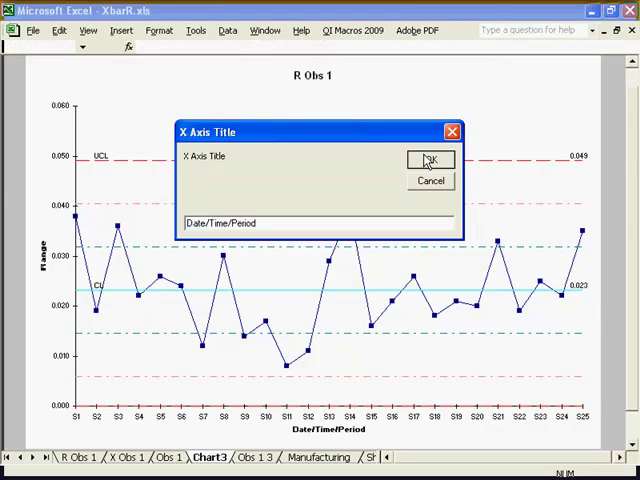
click(430, 160)
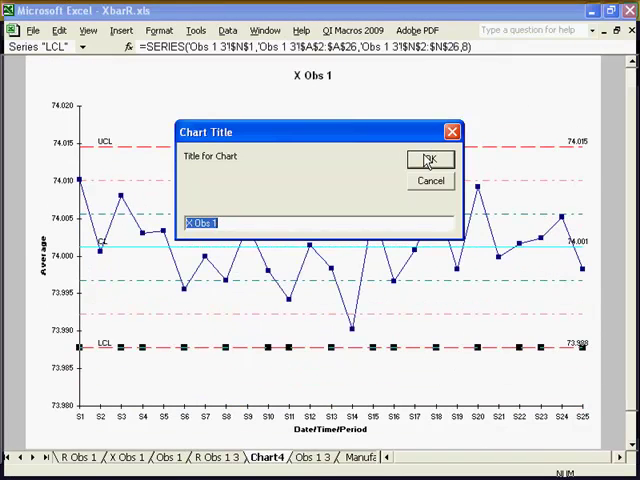
click(430, 160)
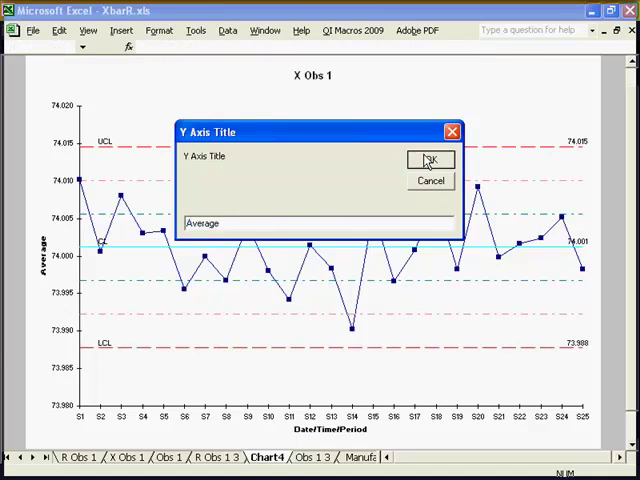
click(430, 160)
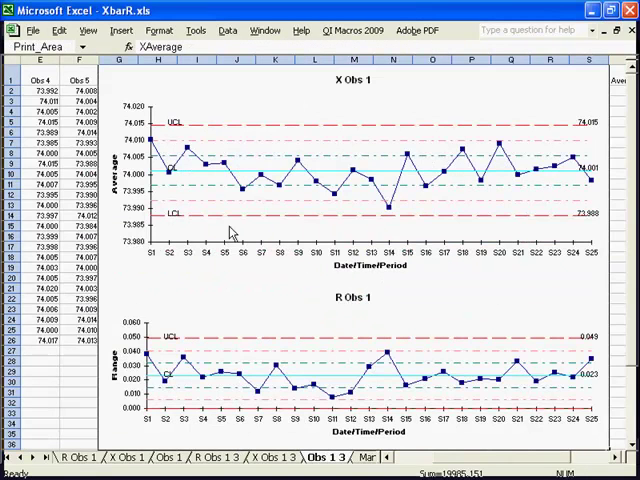
mouse_move(108, 117)
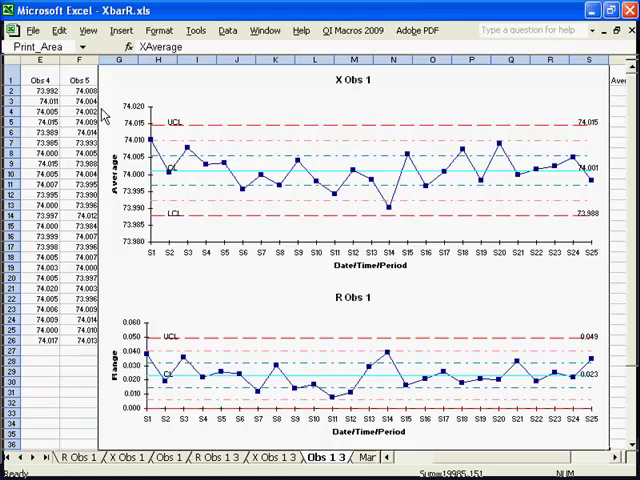
mouse_move(388, 242)
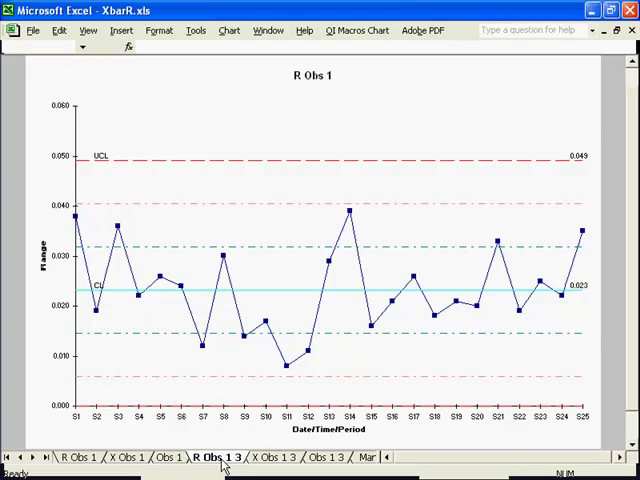
mouse_move(323, 315)
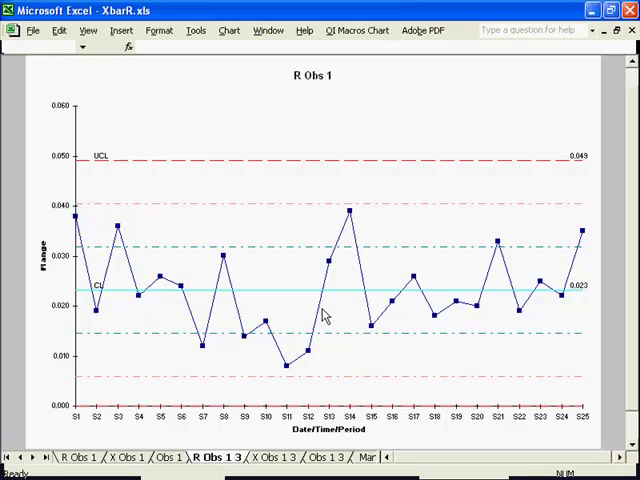
mouse_move(323, 345)
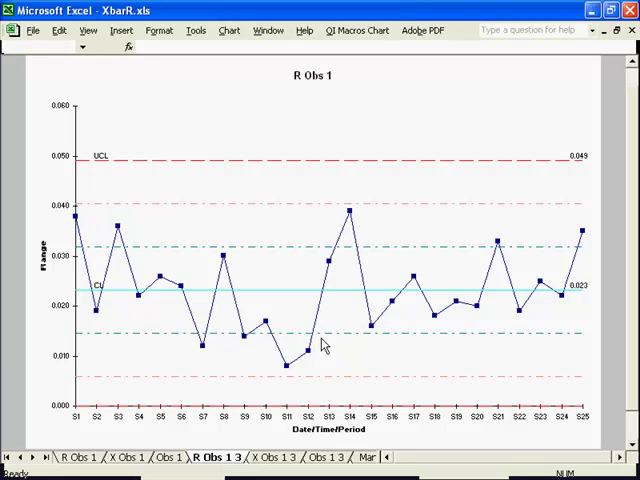
mouse_move(298, 303)
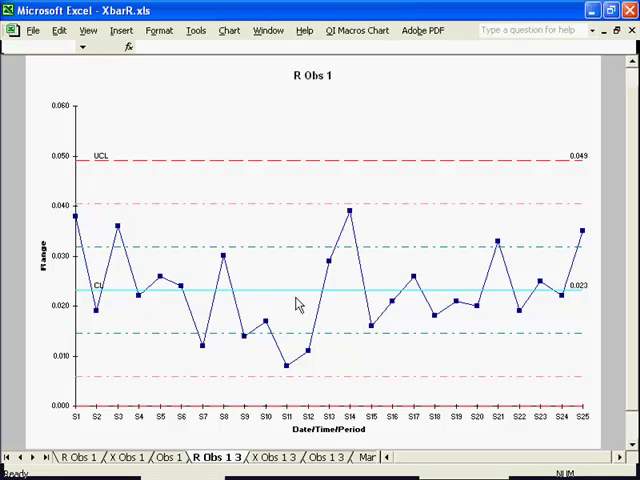
View the standalone chart sheet via the R Obs 1 3 tab.
click(267, 457)
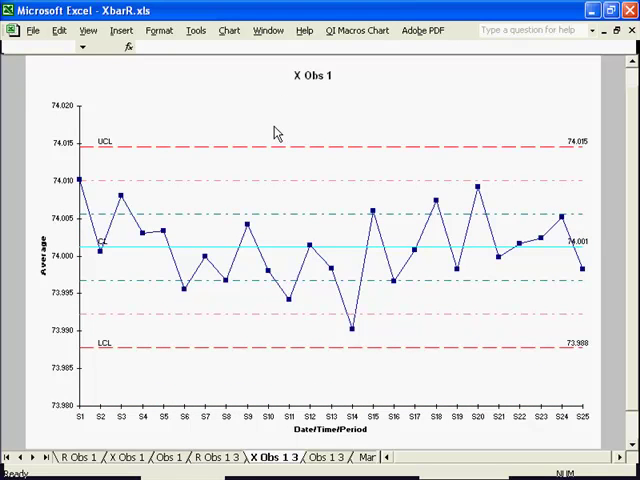
mouse_move(280, 133)
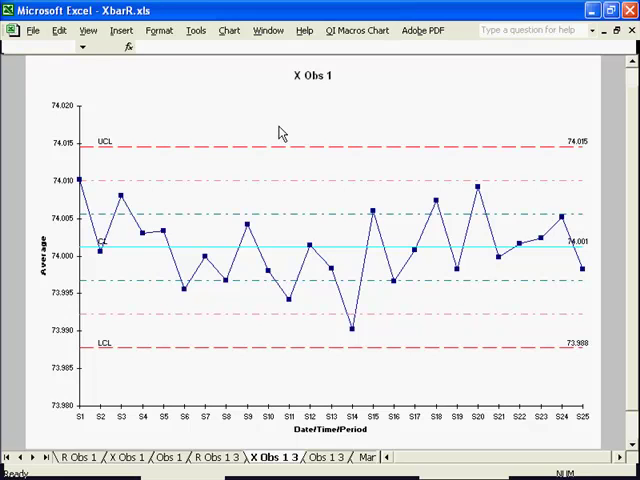